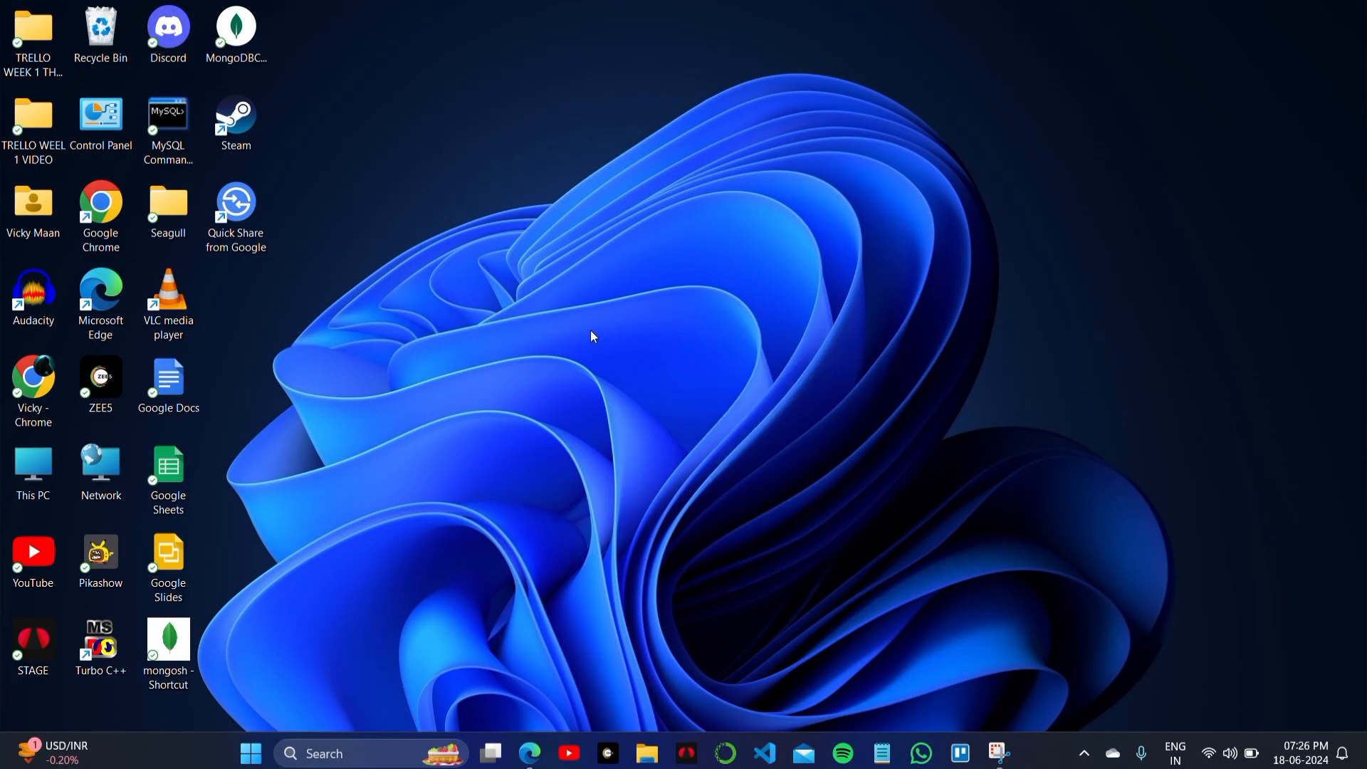
pyautogui.moveTo(584, 583)
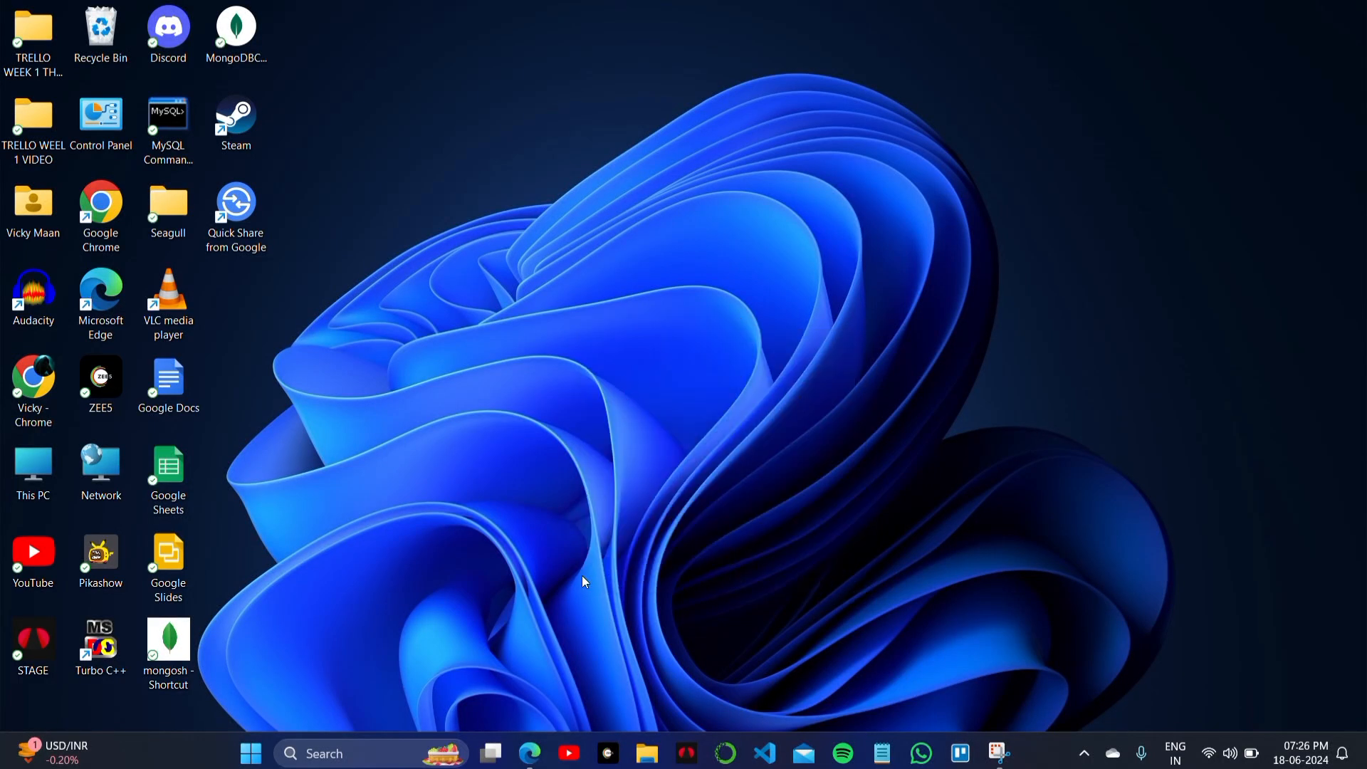
pyautogui.moveTo(529, 752)
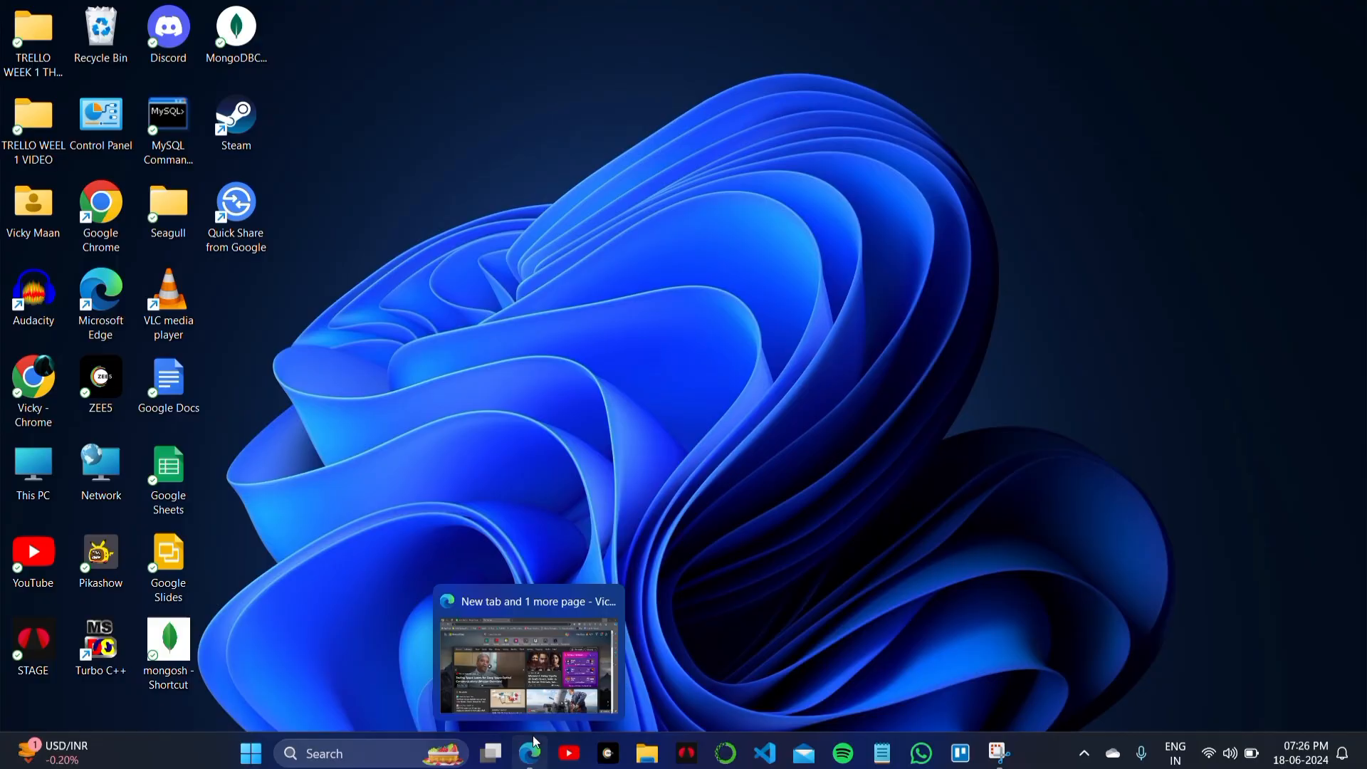
# Search for paypal in Edge and land on the business dashboard with the zero balance
pyautogui.click(530, 753)
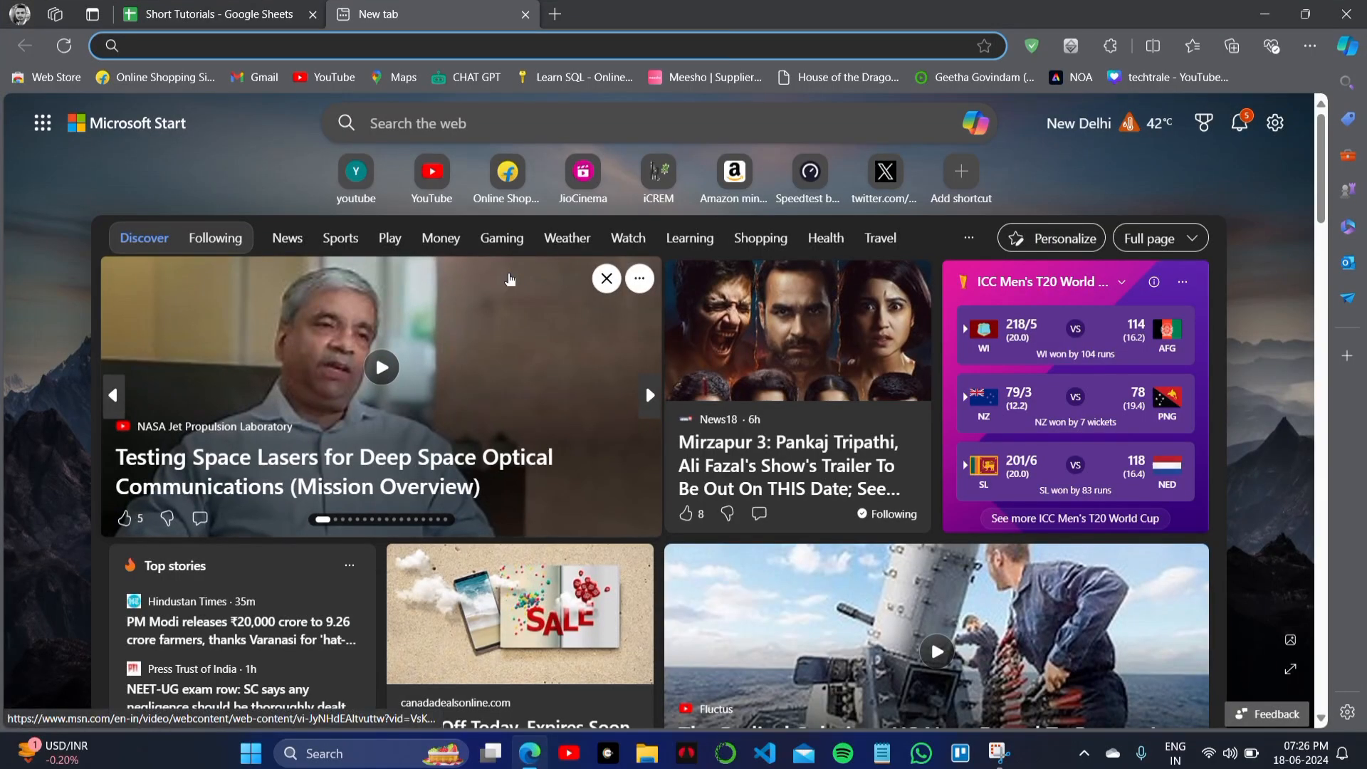
pyautogui.write('paypal')
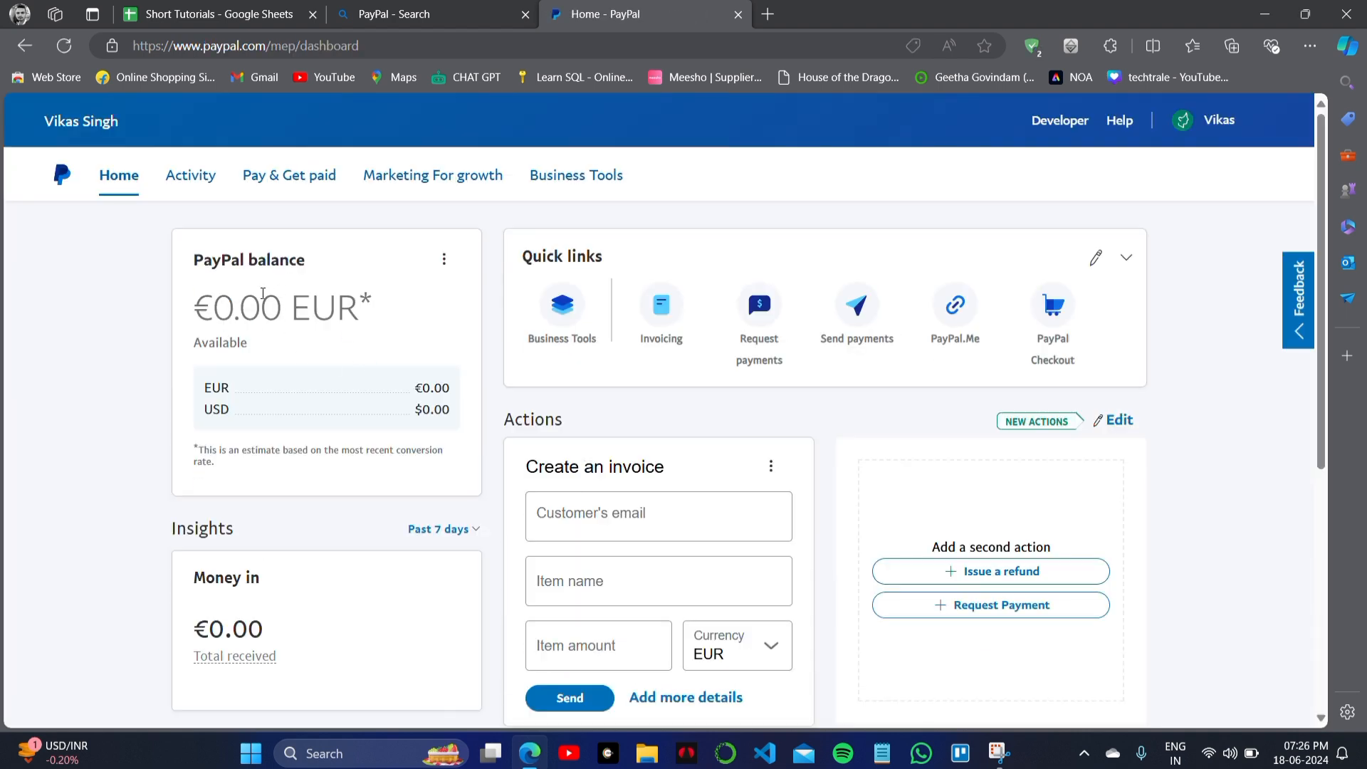
pyautogui.scroll(-3)
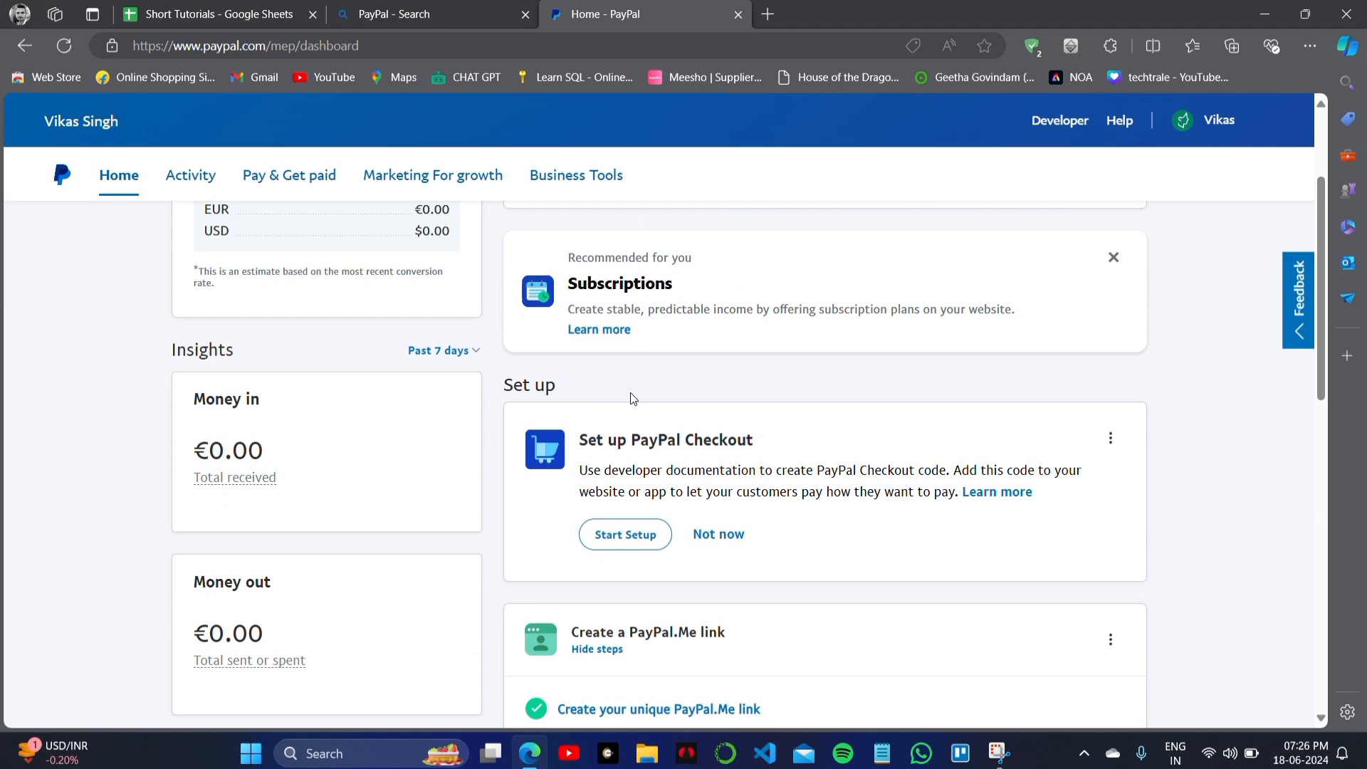
pyautogui.scroll(-3)
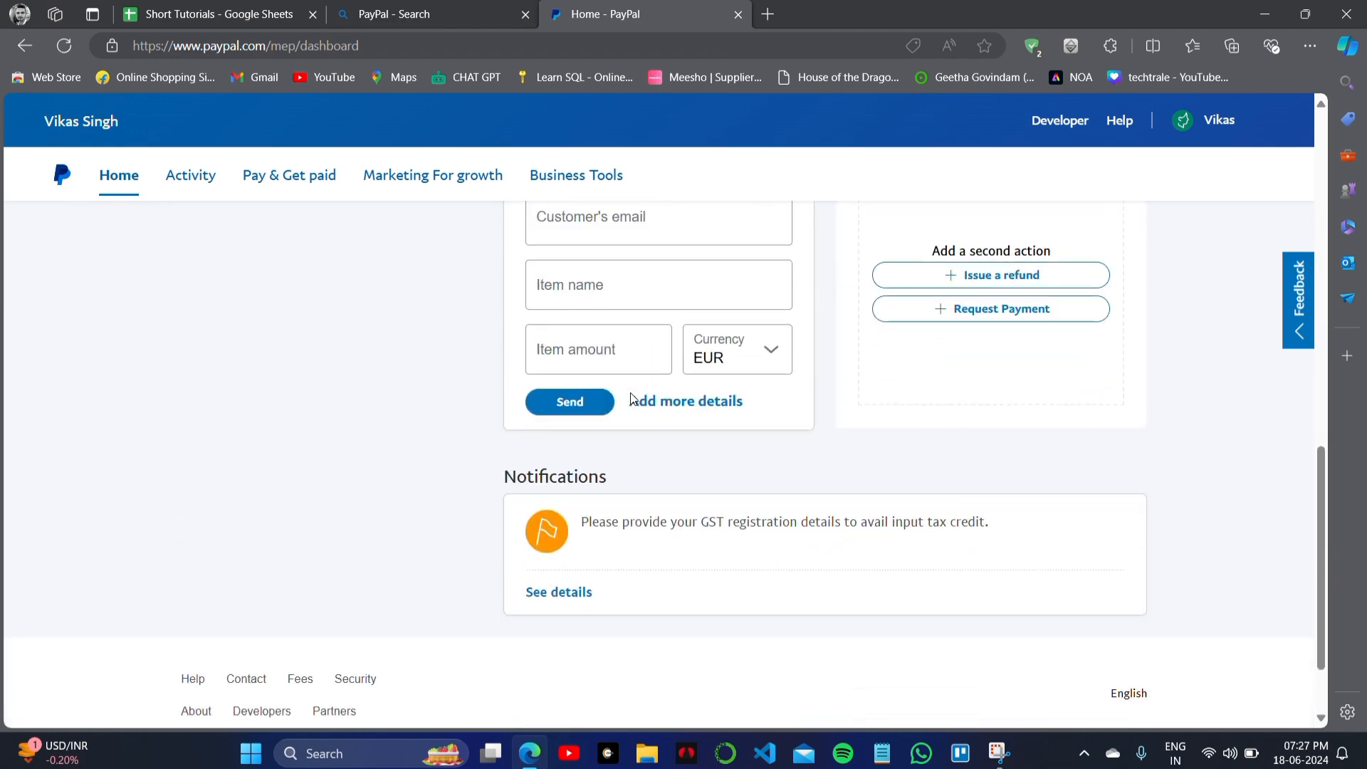
pyautogui.scroll(3)
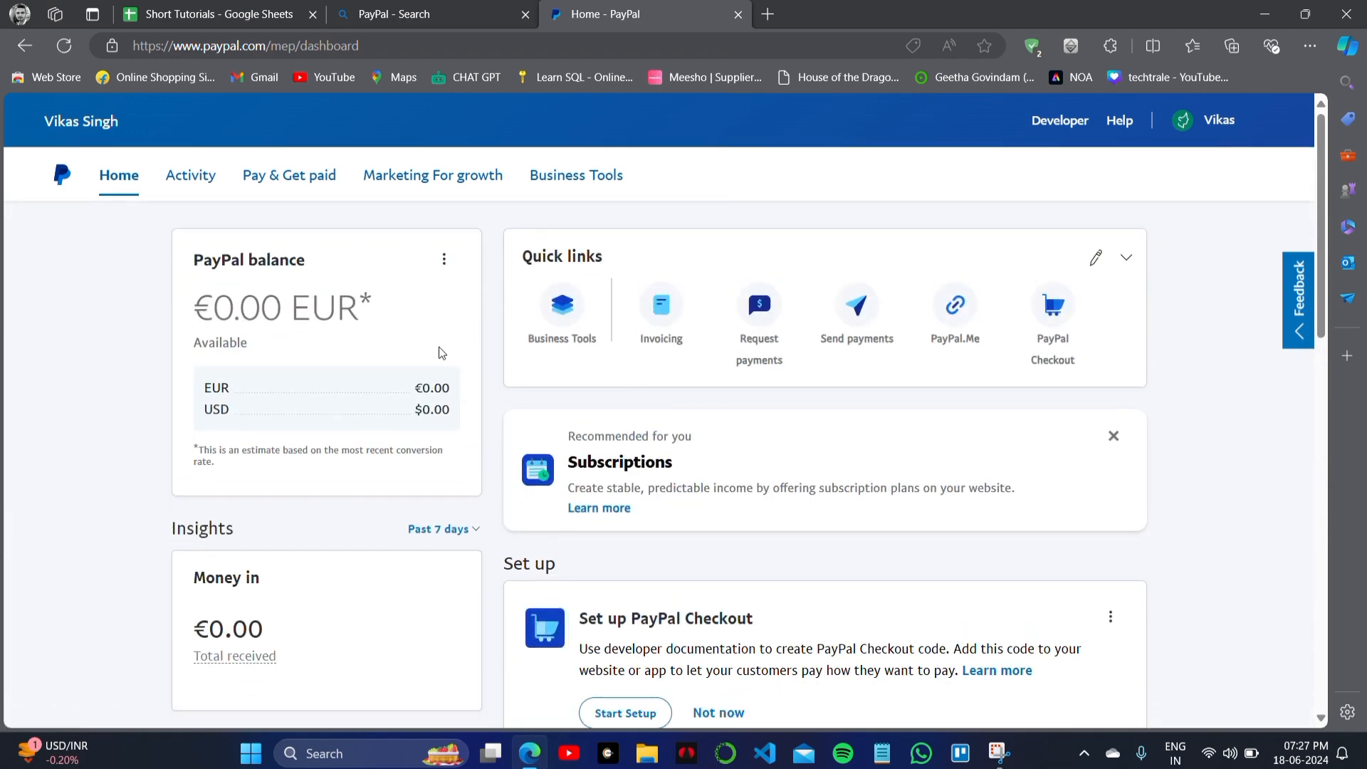
pyautogui.moveTo(191, 176)
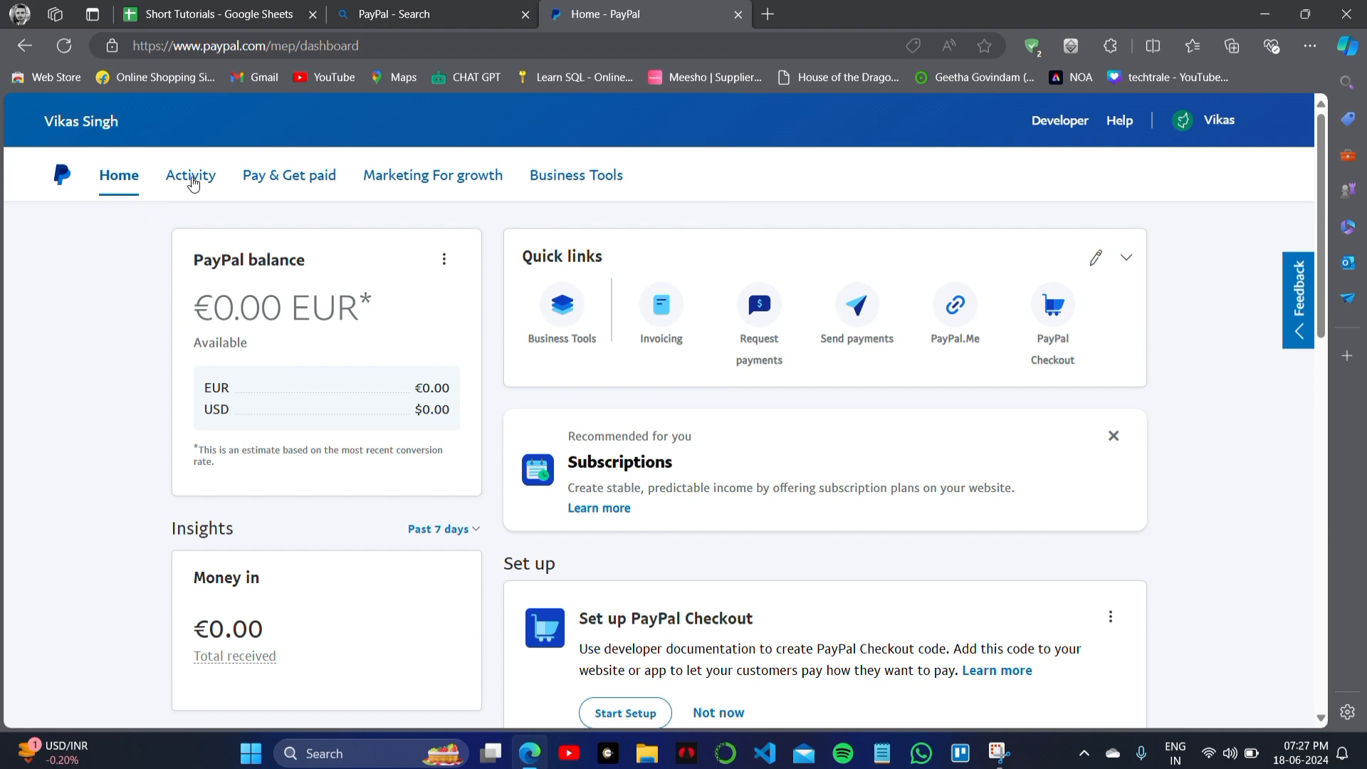
# View All transactions from the Activity menu, finding no matching transactions
pyautogui.click(190, 175)
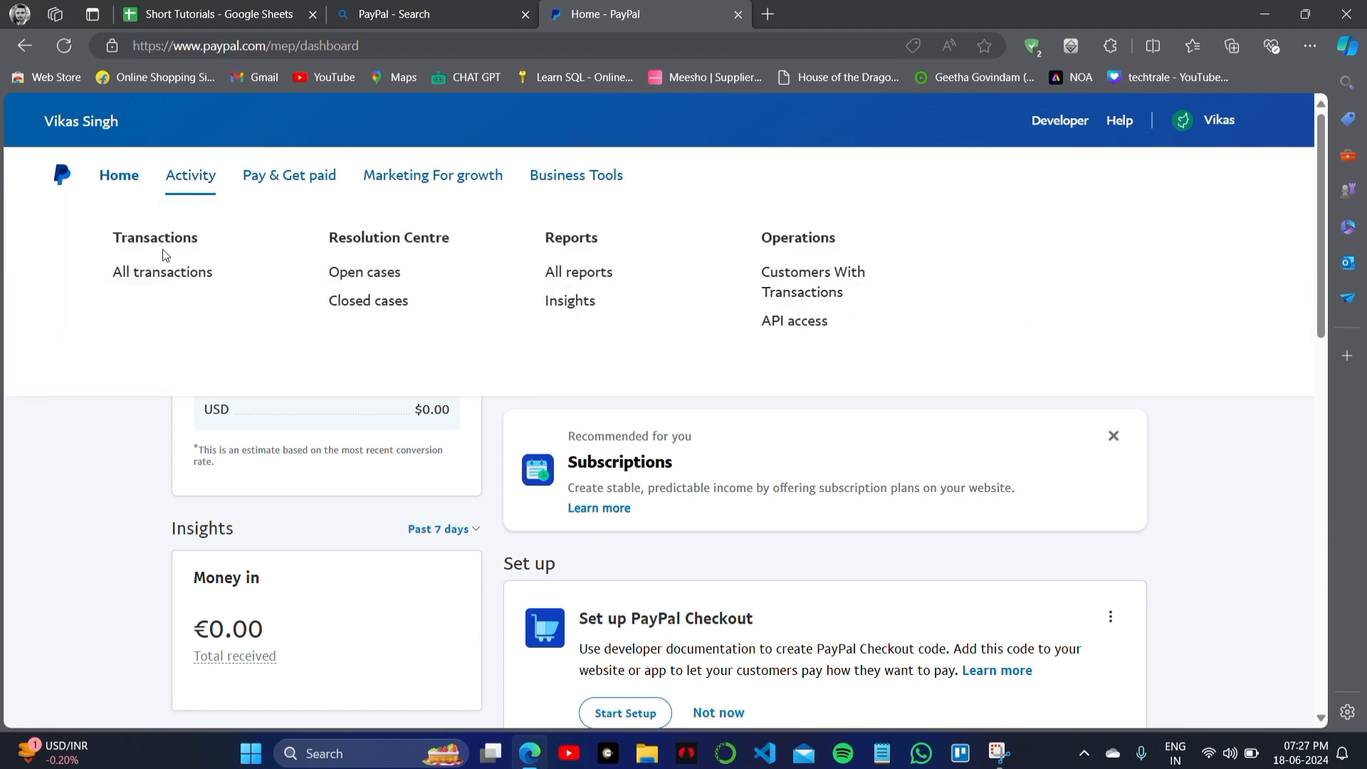
pyautogui.click(162, 271)
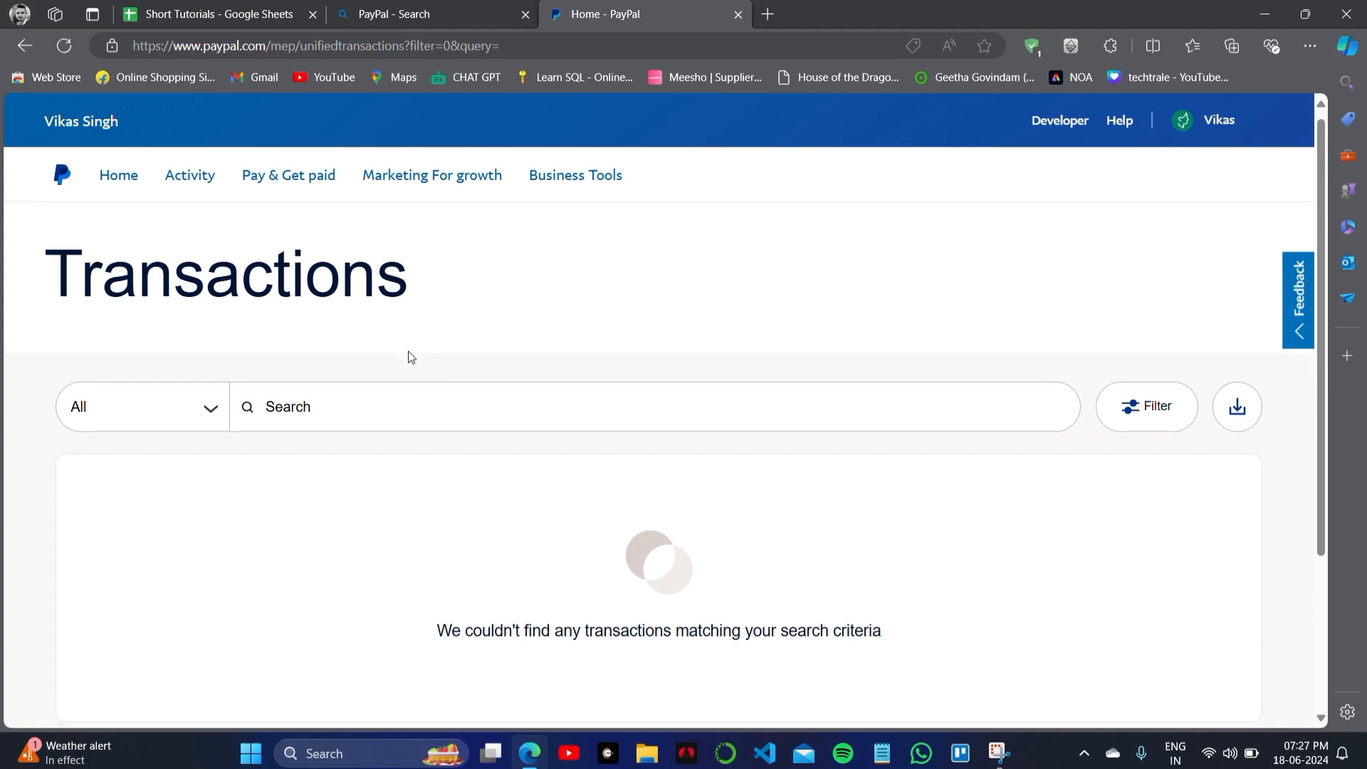
pyautogui.scroll(-3)
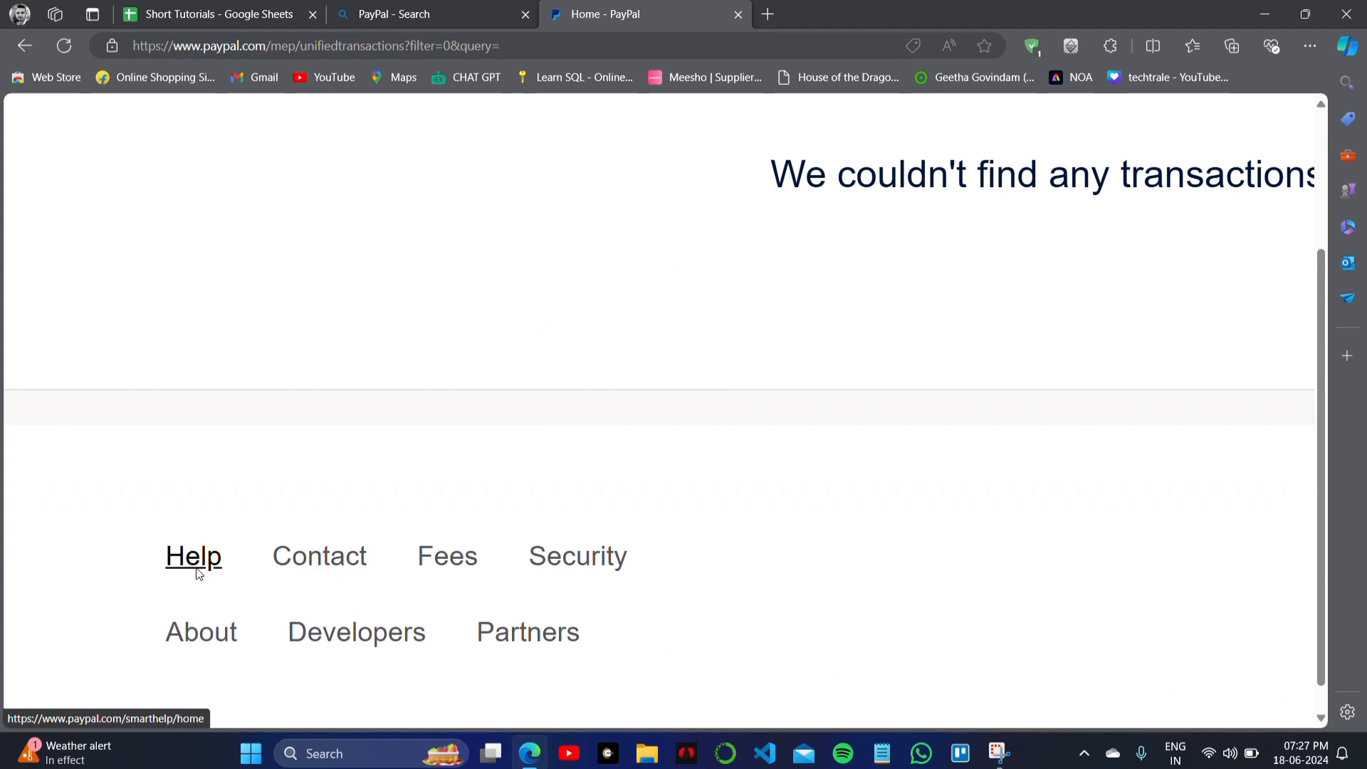
# In the Help Centre, expand the Receiving Money questions under Payments & Transfers
pyautogui.click(194, 556)
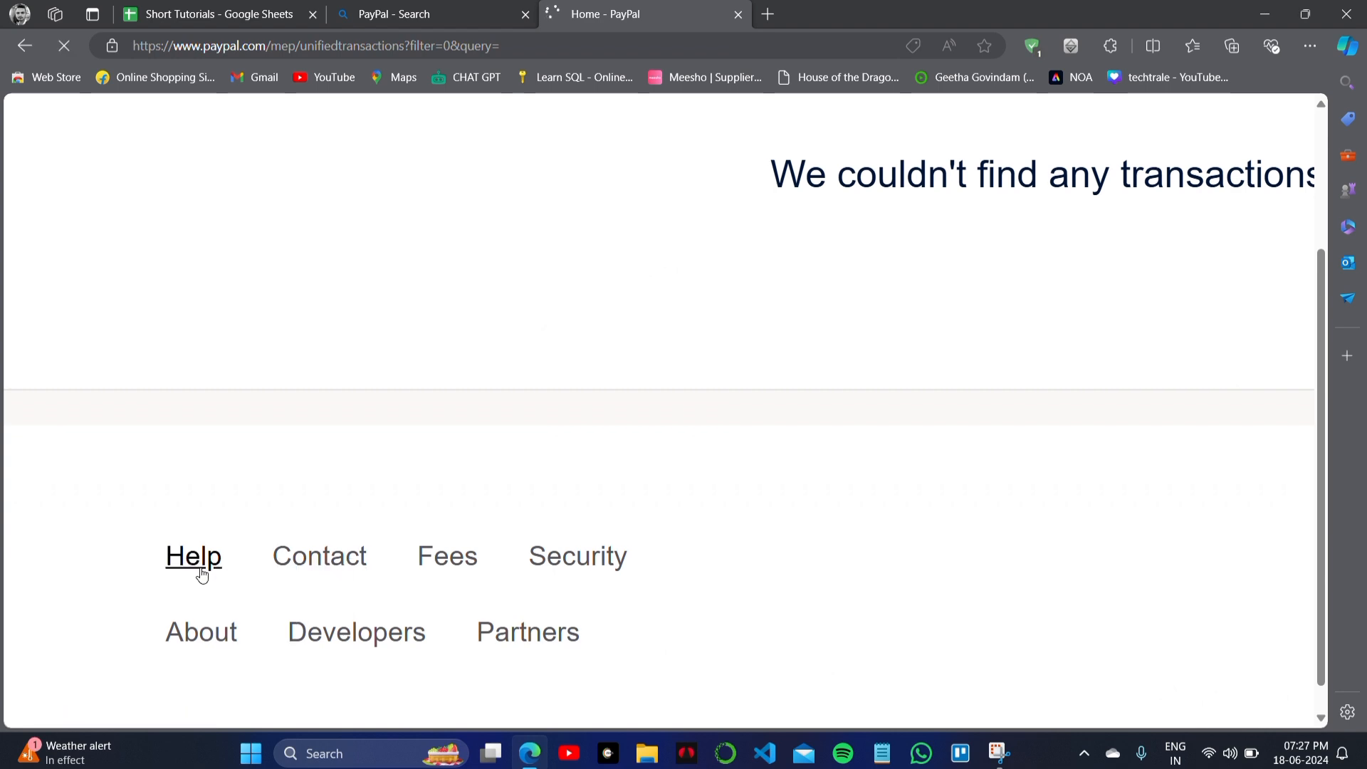
pyautogui.click(193, 556)
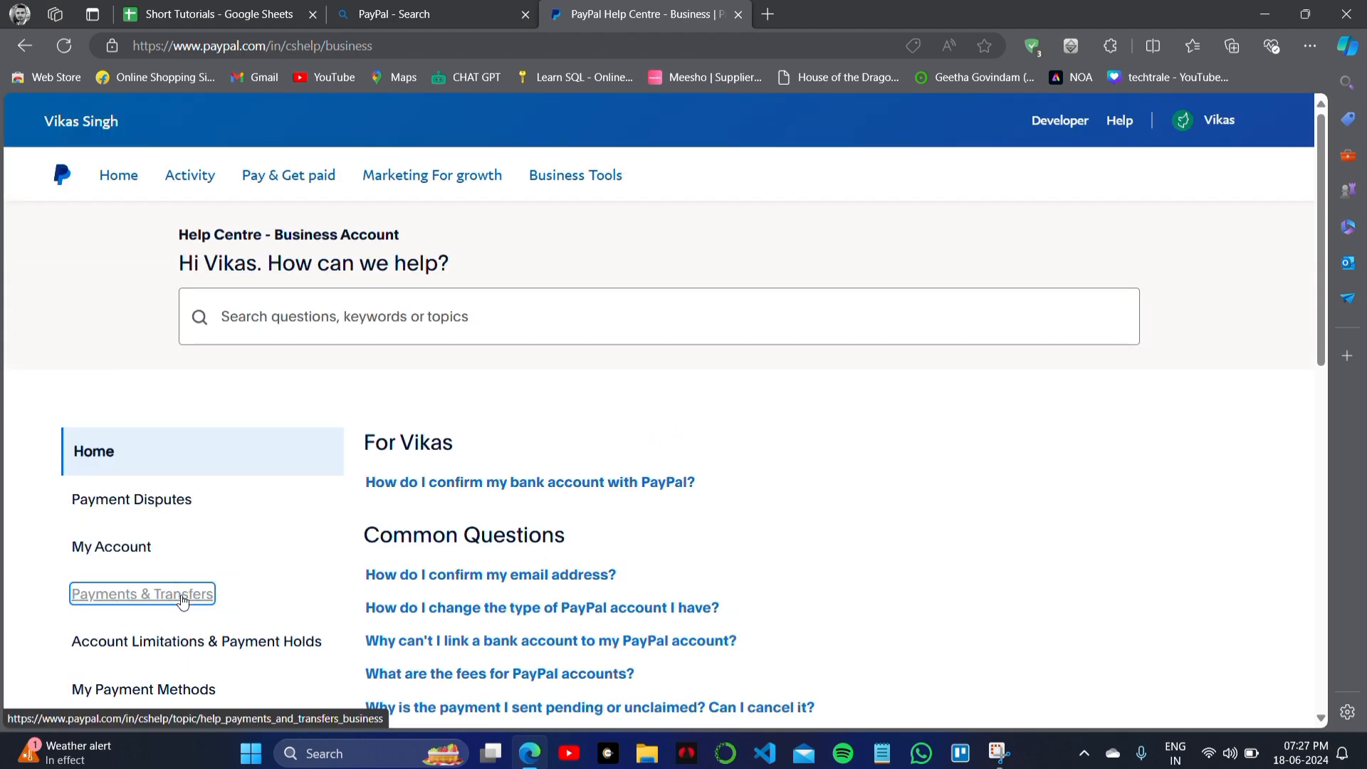
pyautogui.click(141, 594)
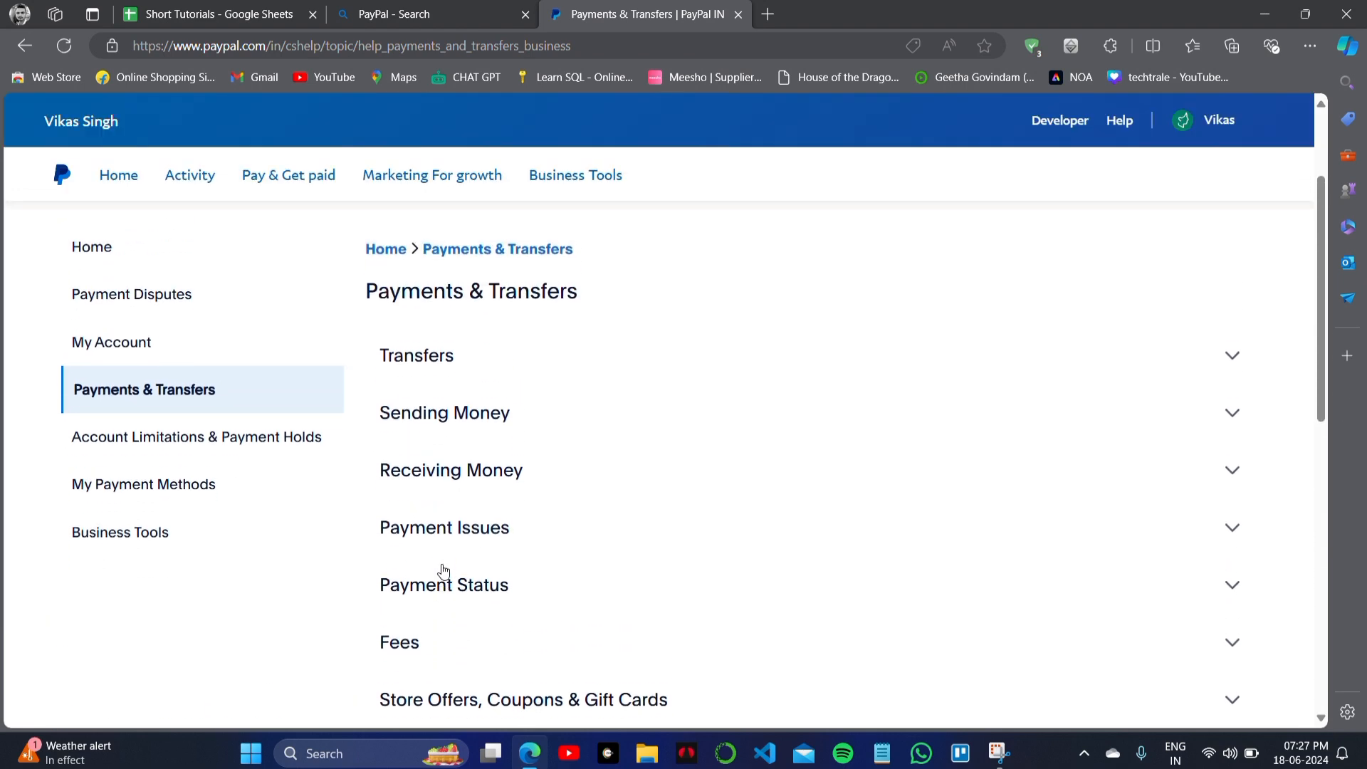
pyautogui.click(450, 470)
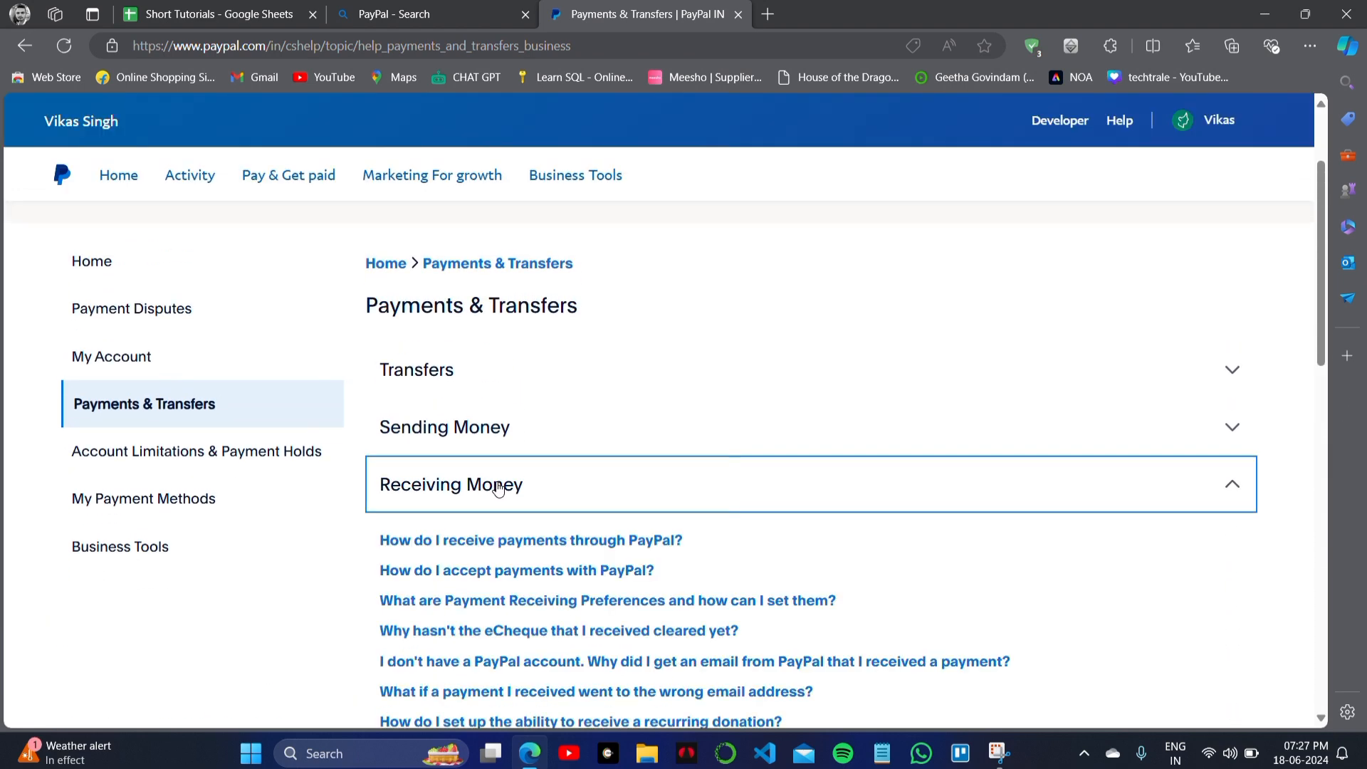
pyautogui.scroll(-3)
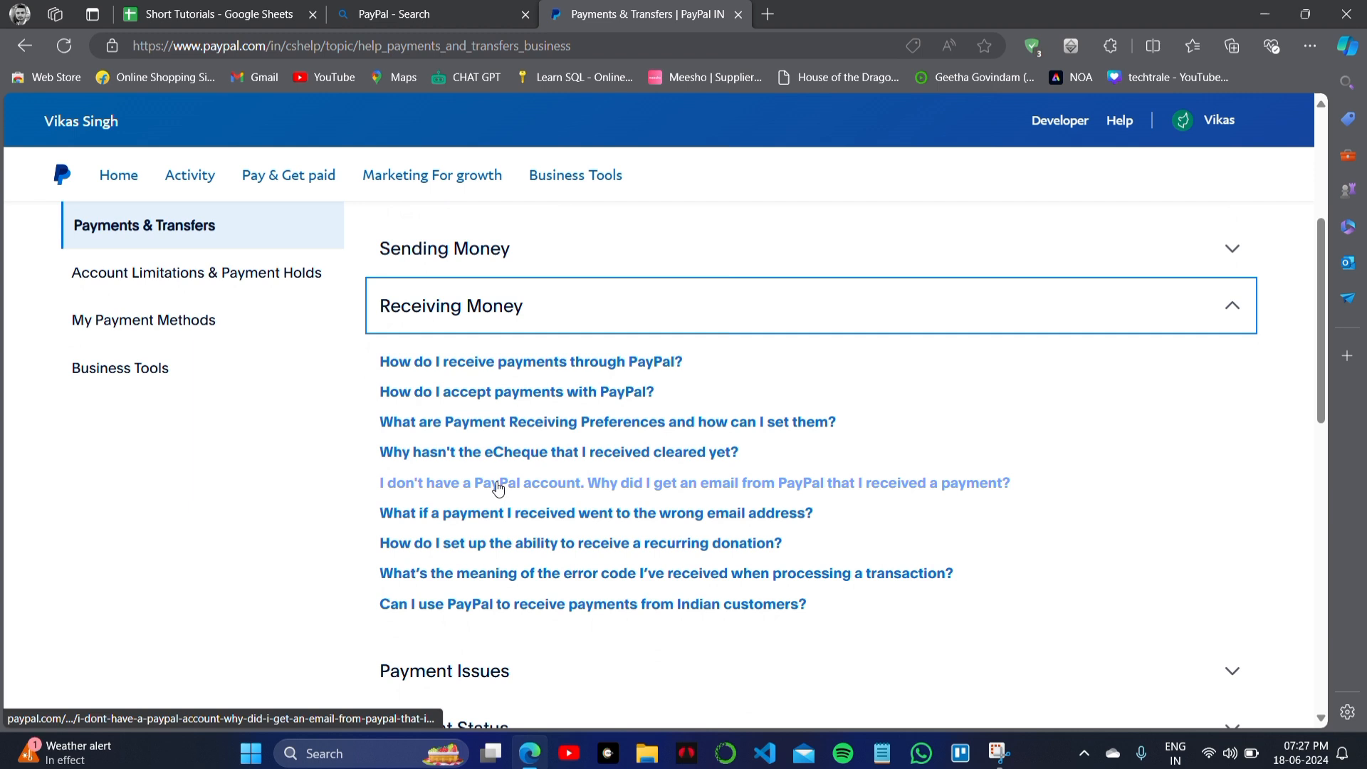
pyautogui.moveTo(502, 513)
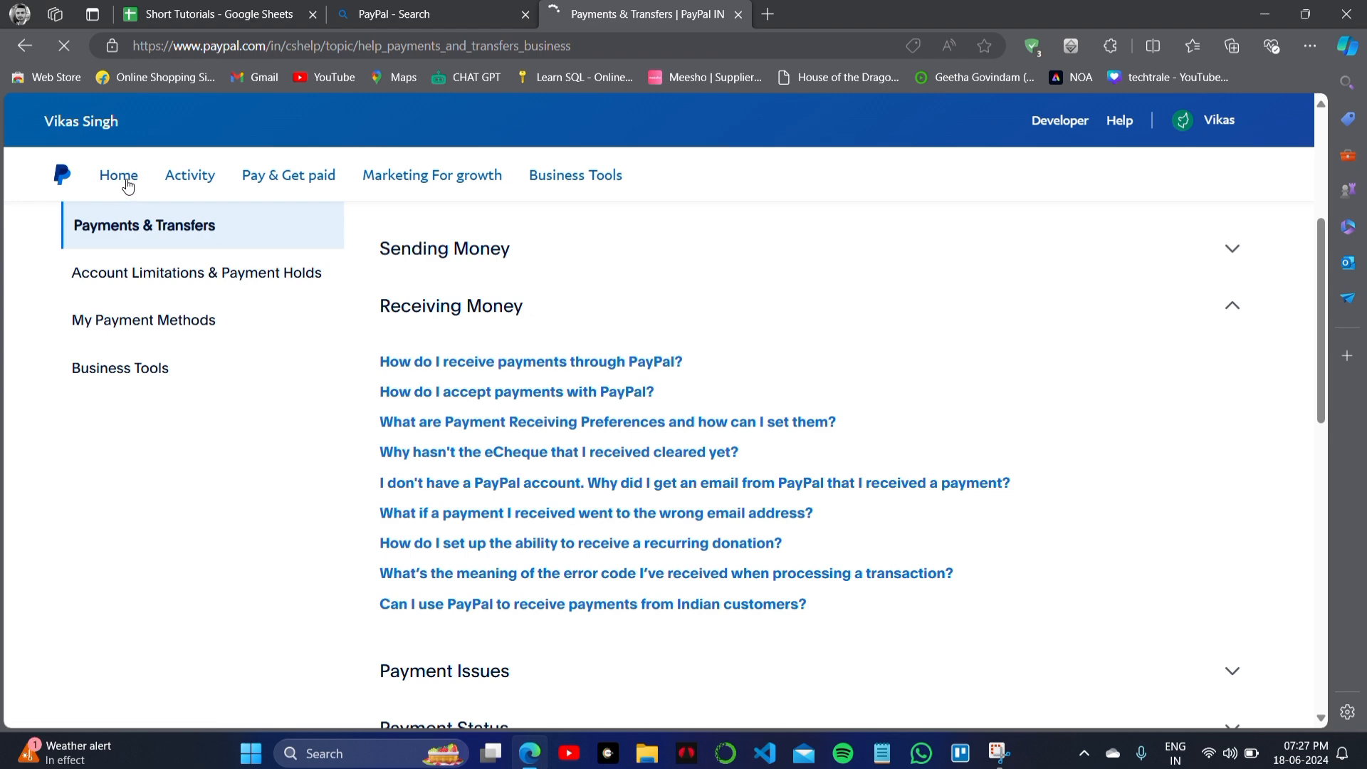
# Return to the account home dashboard
pyautogui.click(119, 176)
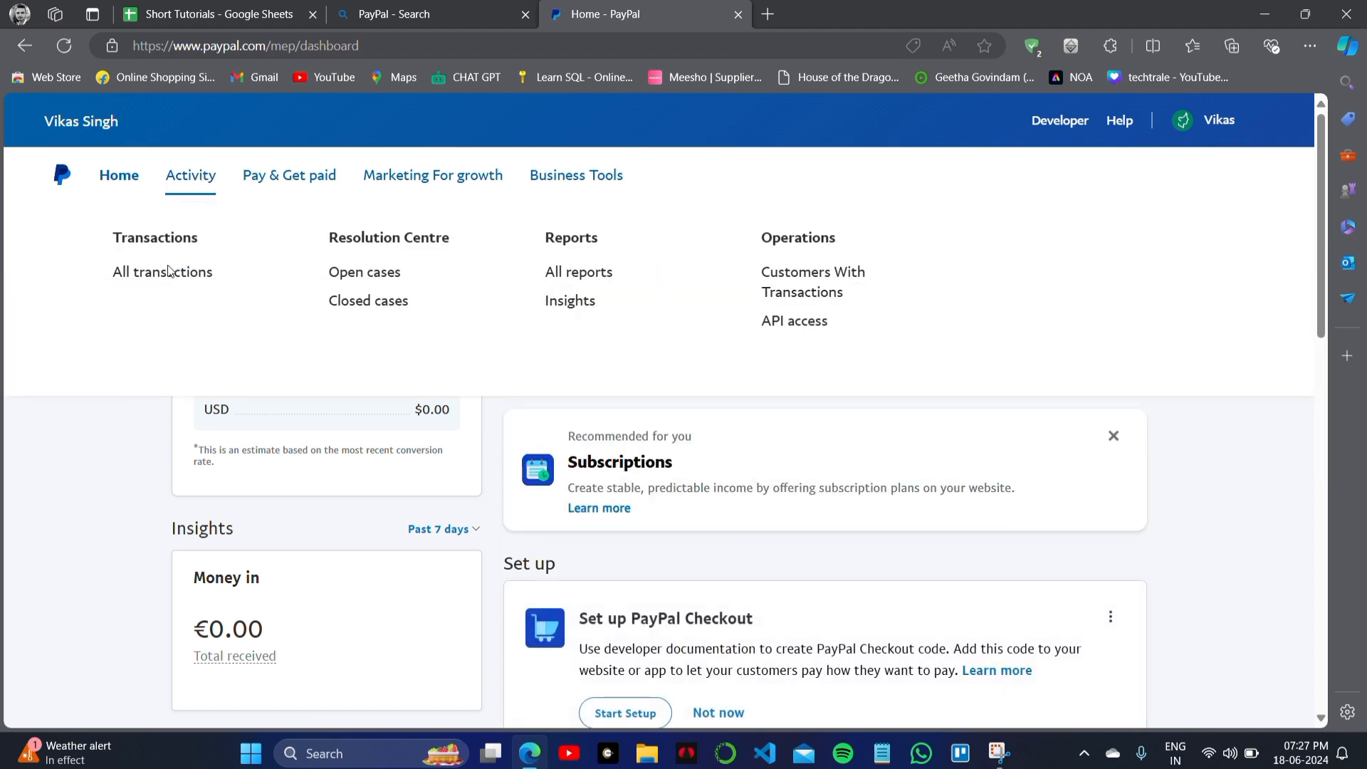
# Reopen All transactions, still showing no matching transactions
pyautogui.click(162, 272)
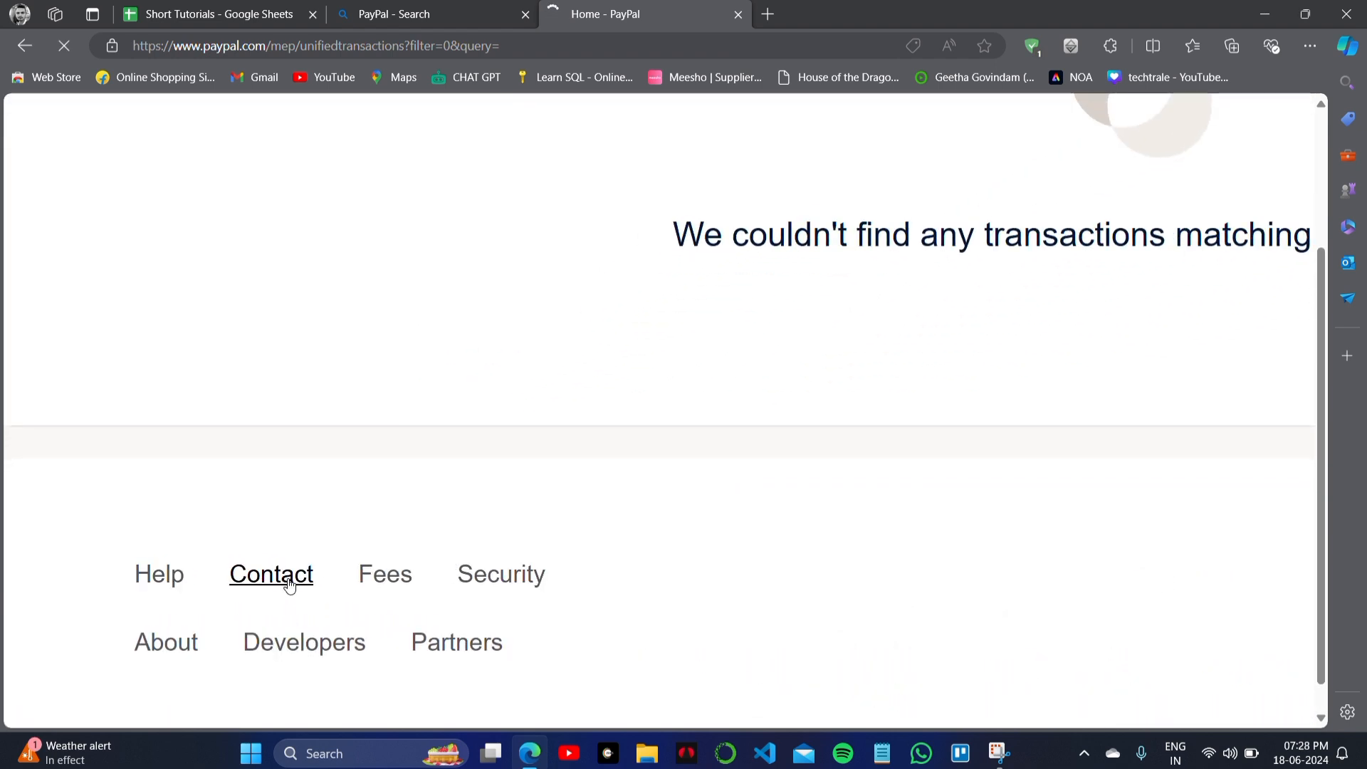
# Reach the Contact Customer Support page from the footer Contact link
pyautogui.click(271, 574)
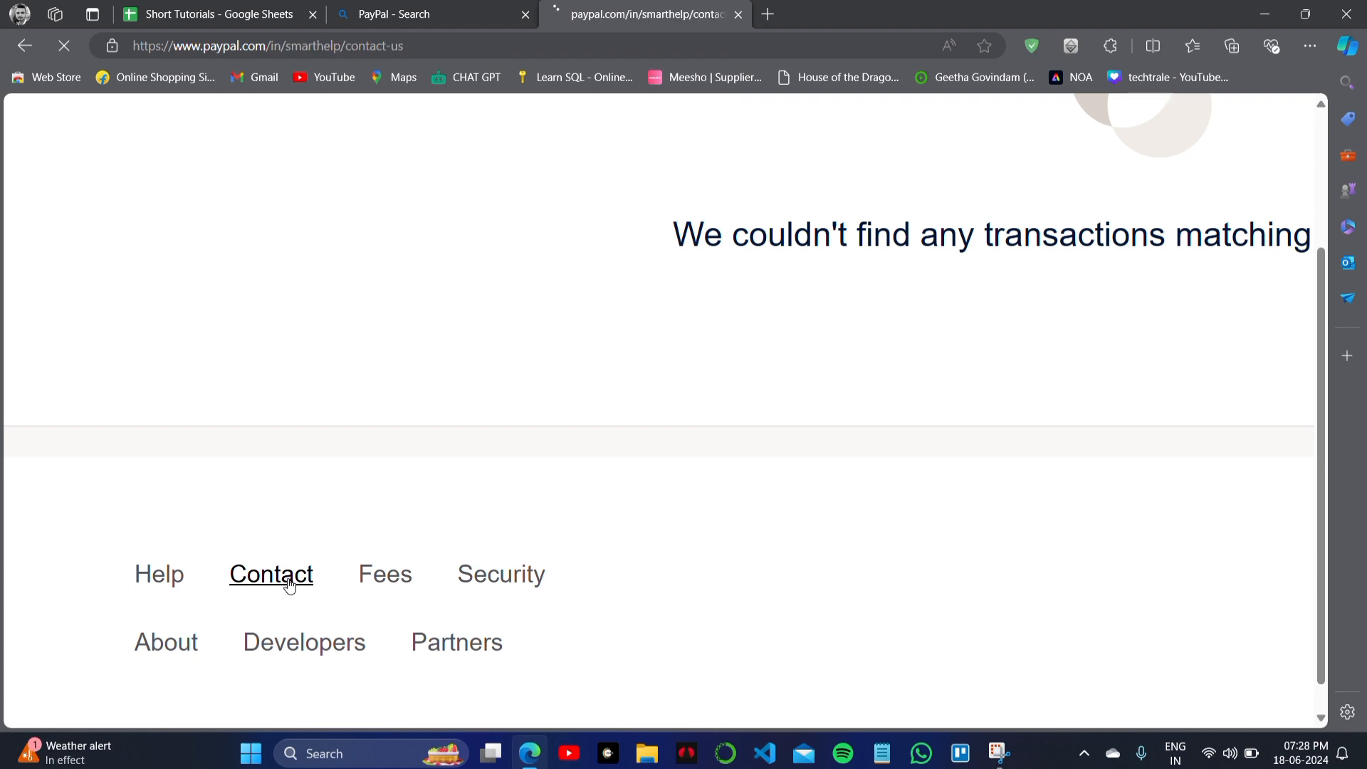
pyautogui.click(271, 574)
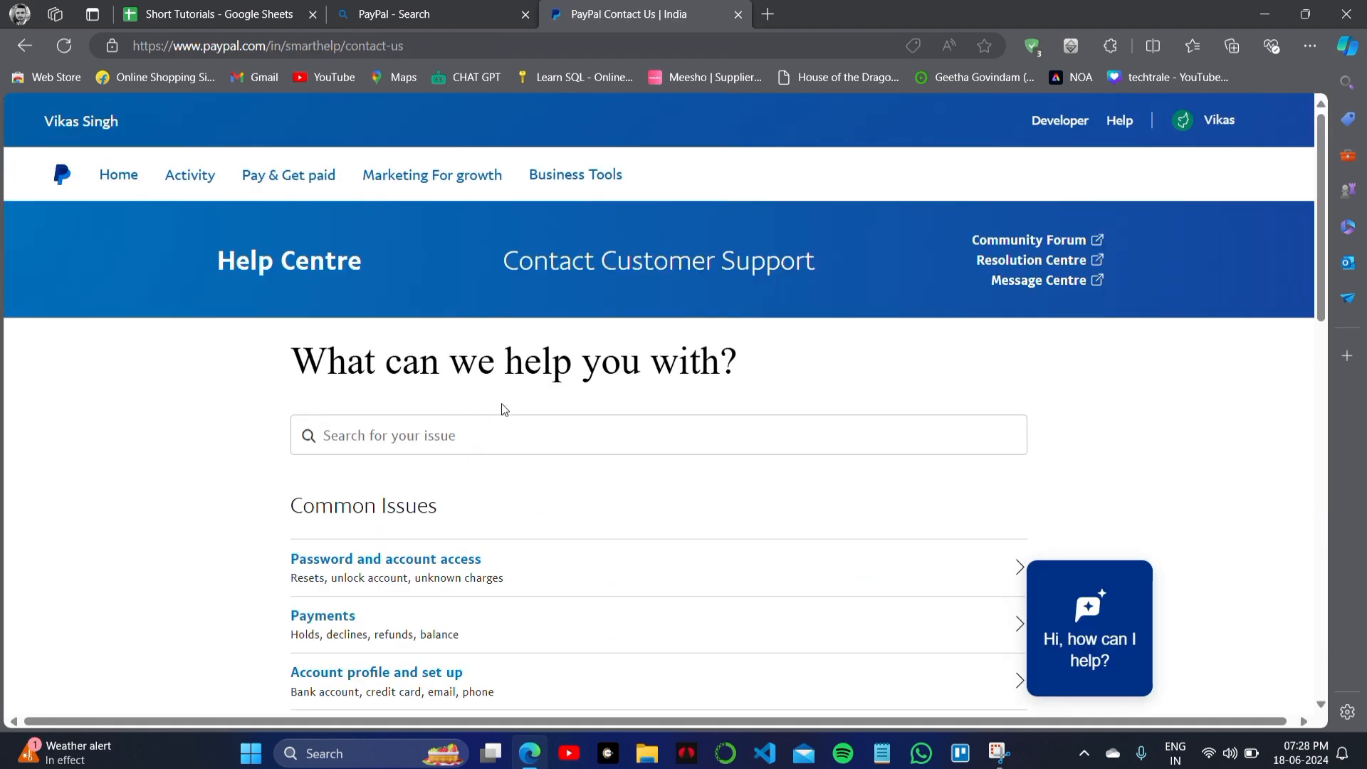
pyautogui.moveTo(715, 303)
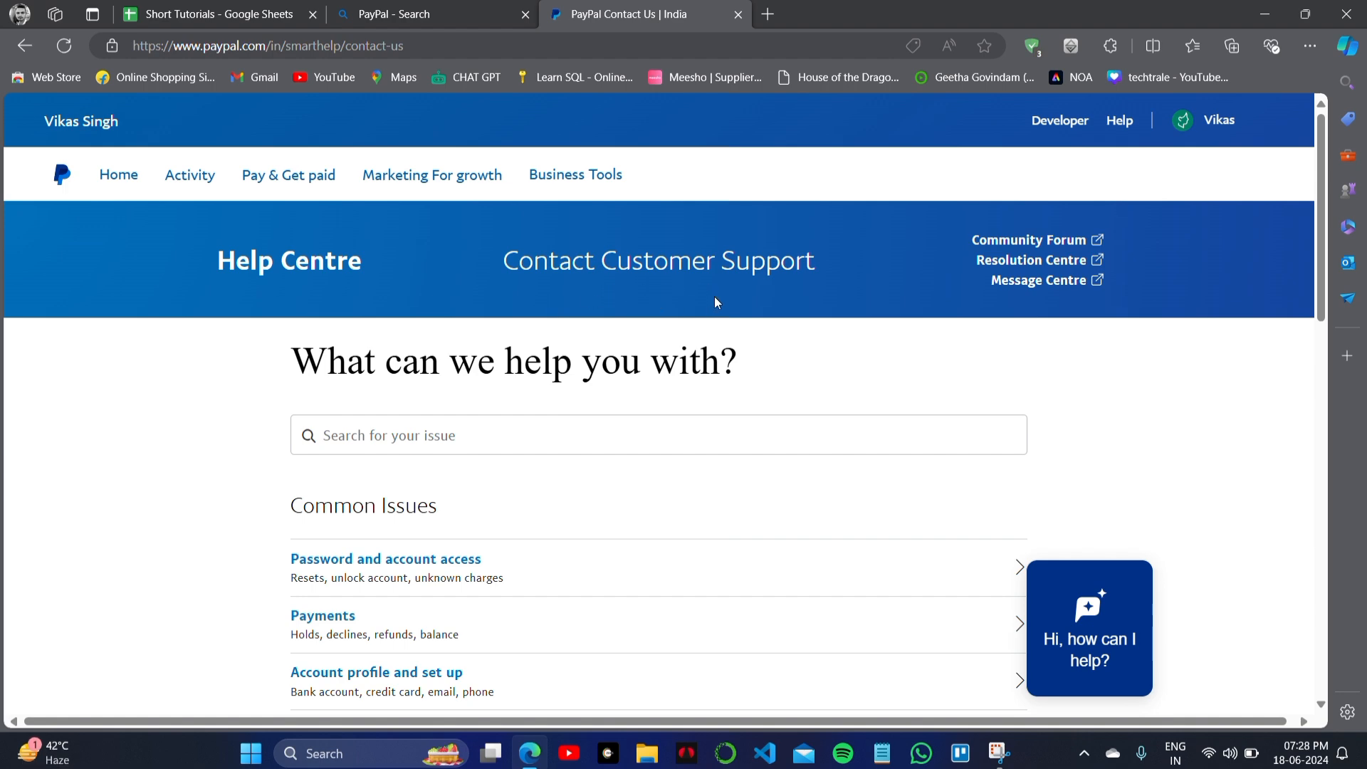